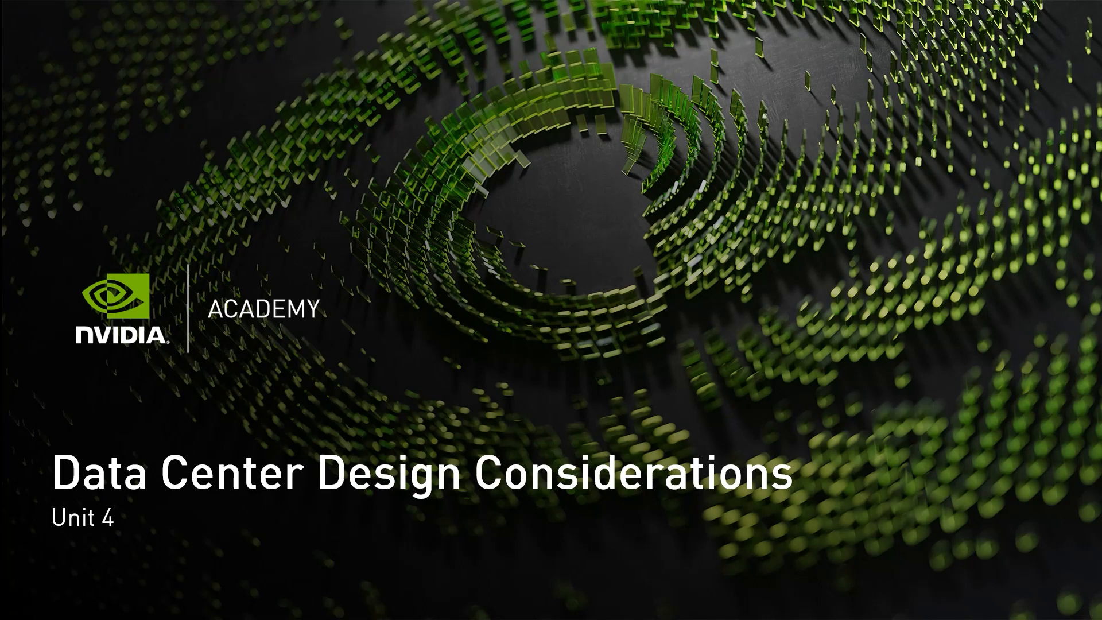
# - Advance from the title slide through the cloud infrastructure requirements to the Data Center Design parameters
pyautogui.press('Right')
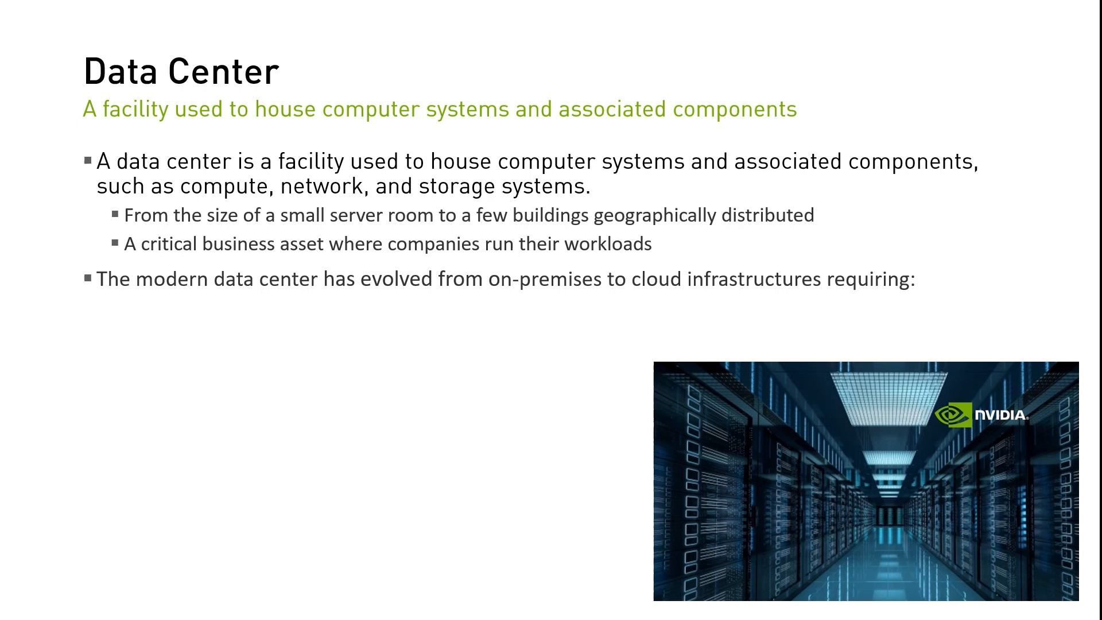
pyautogui.press('right')
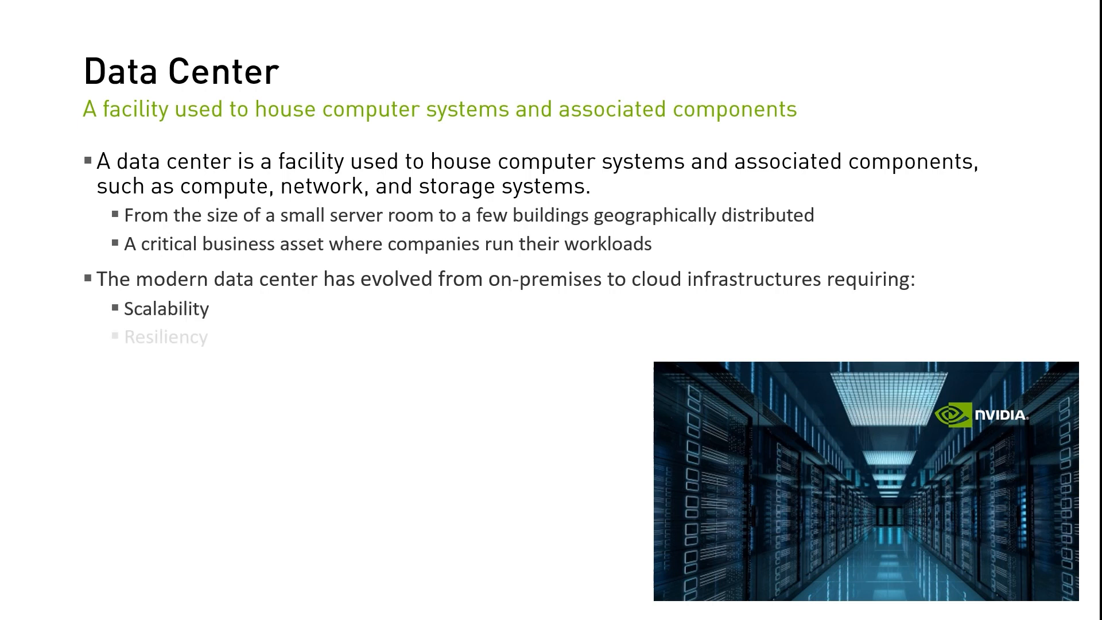
pyautogui.press('right')
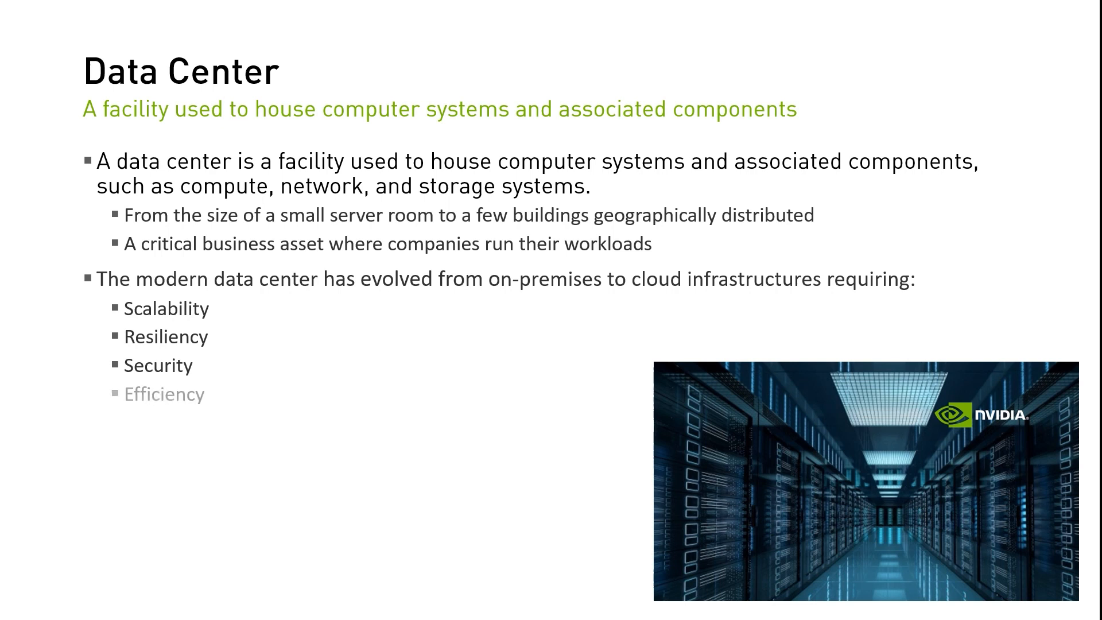
pyautogui.press('right')
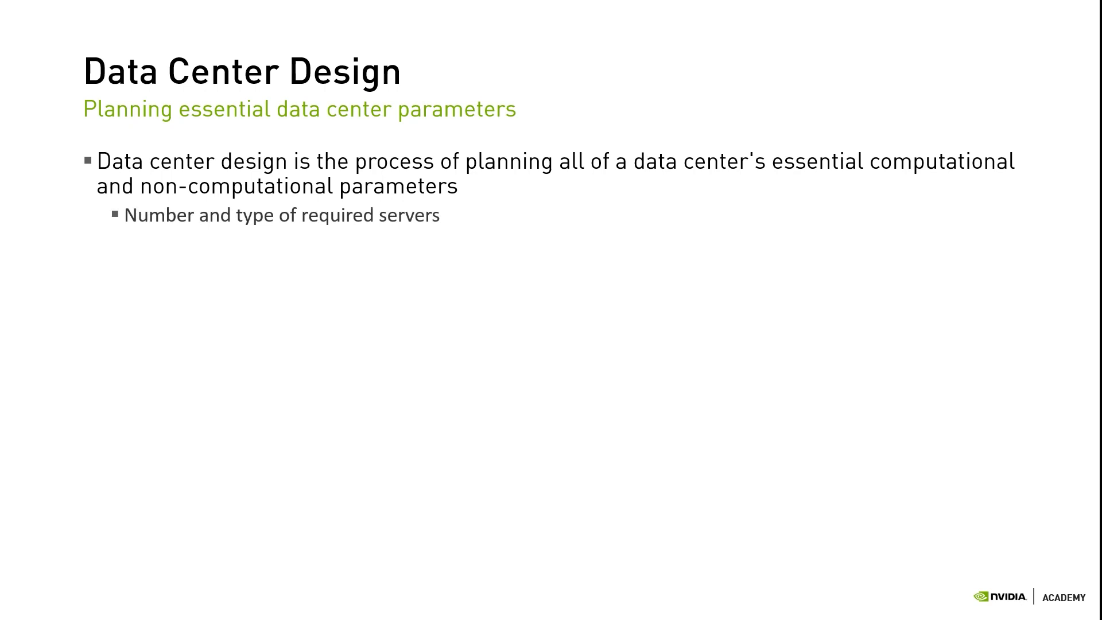
pyautogui.press('right')
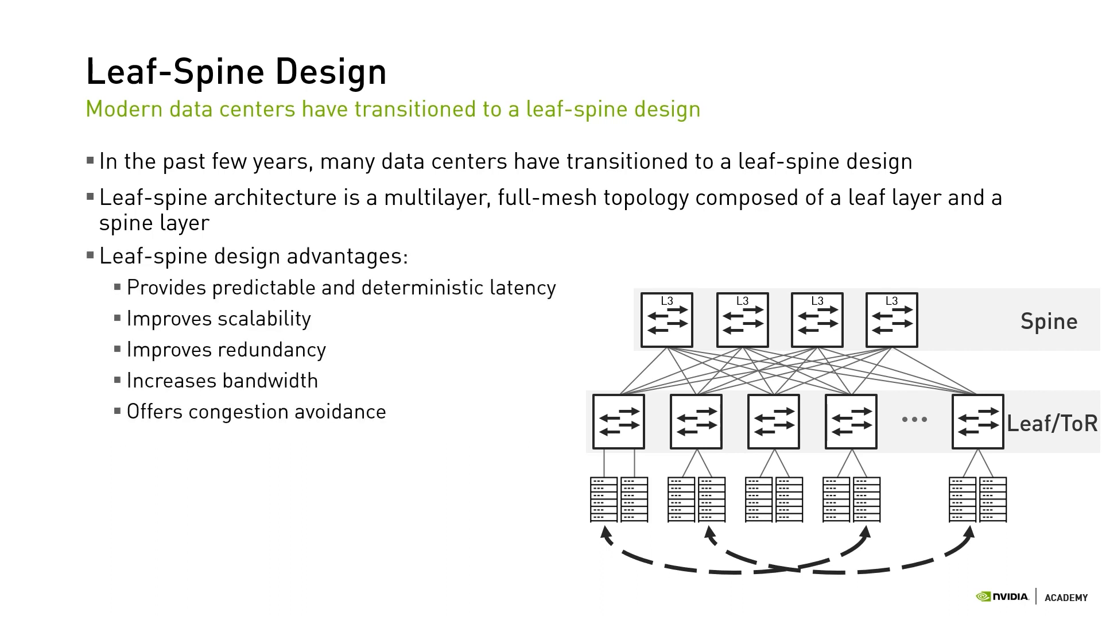
# - Advance through the 3-level Leaf-Spine Design slide and the following network design slides
pyautogui.press('right')
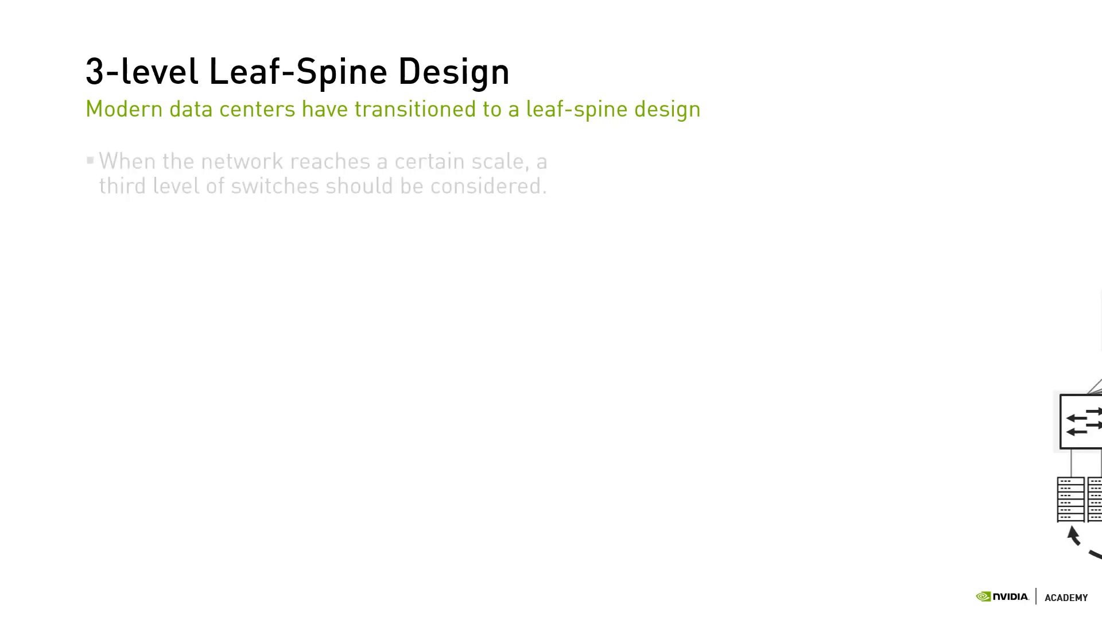
pyautogui.press('Right')
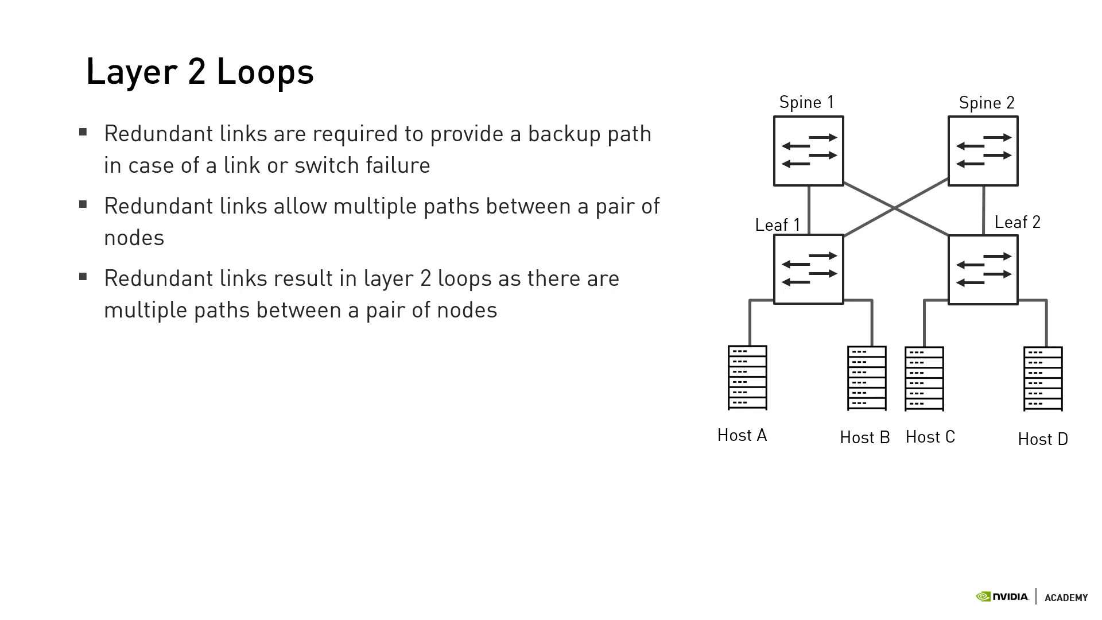
pyautogui.press('Right')
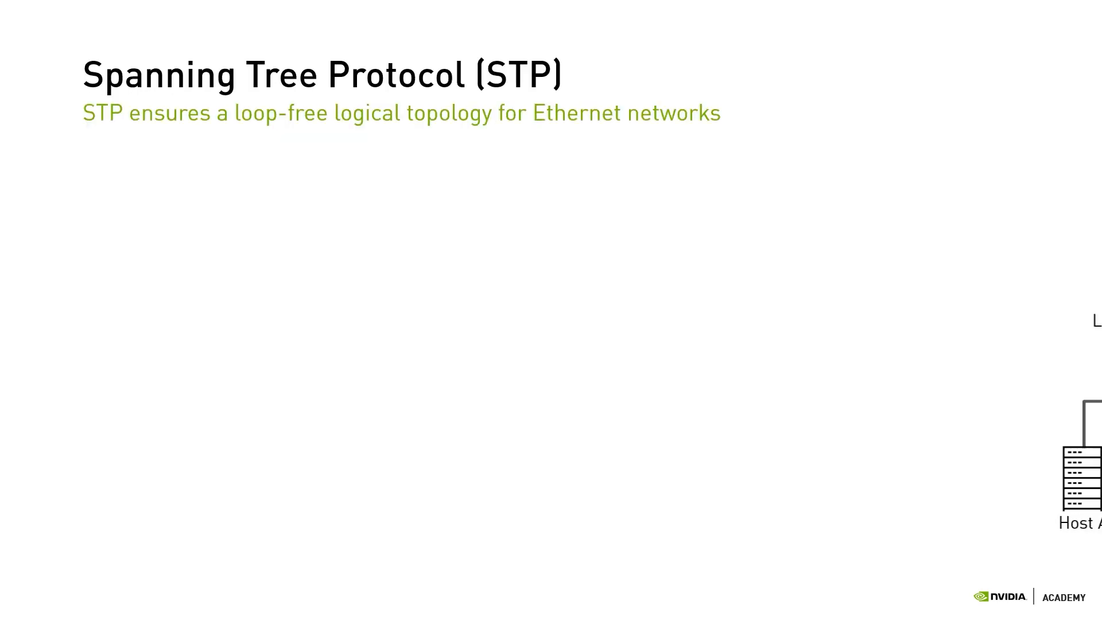
pyautogui.press('Right')
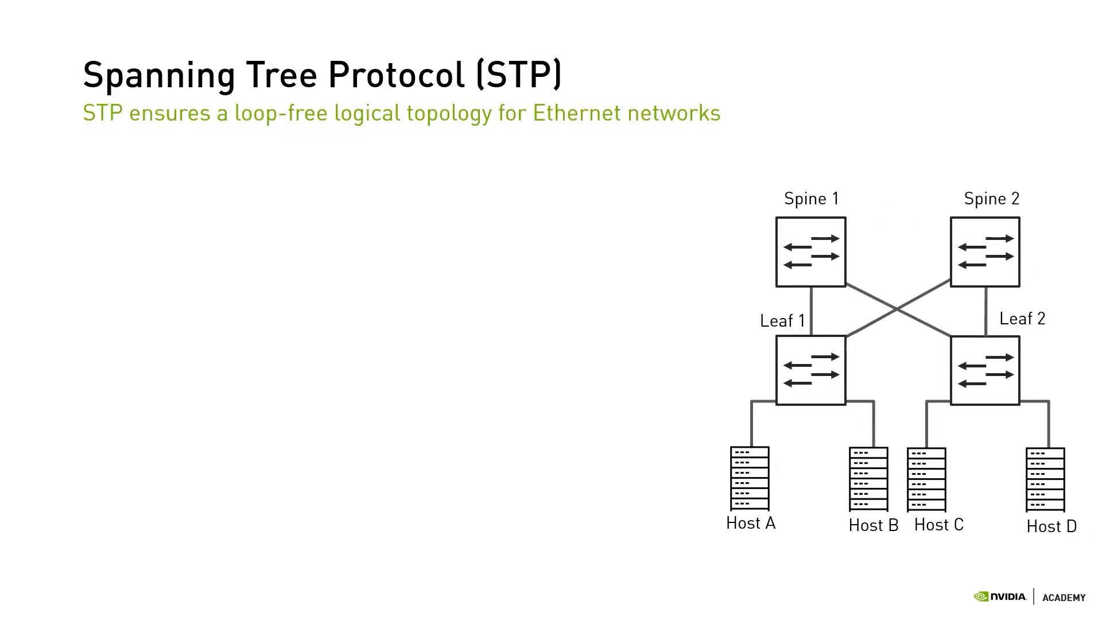
pyautogui.press('right')
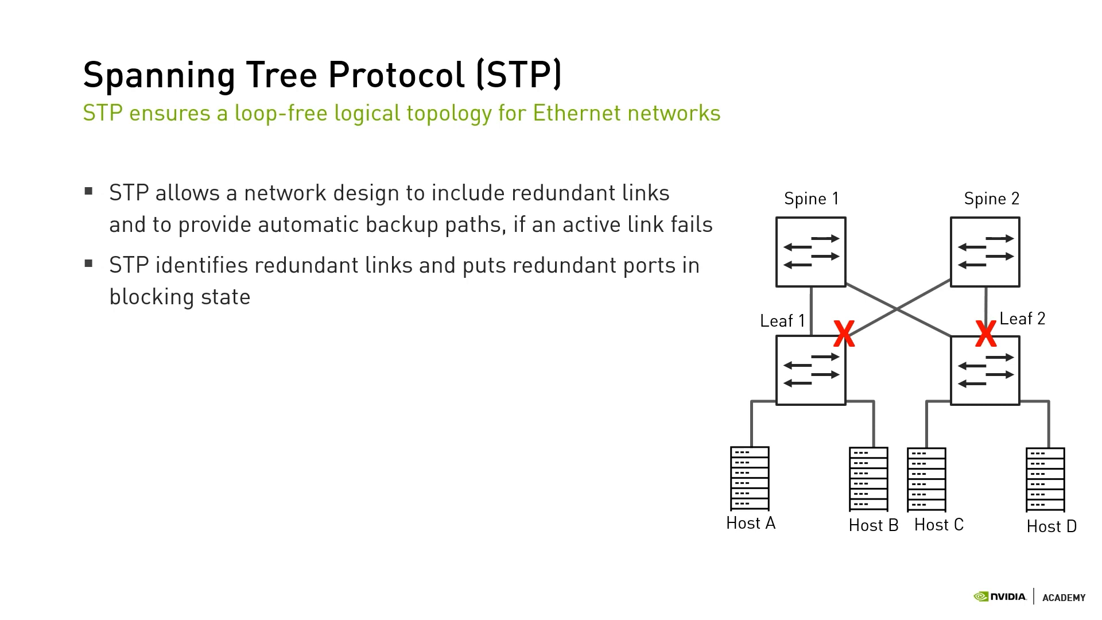
pyautogui.press('right')
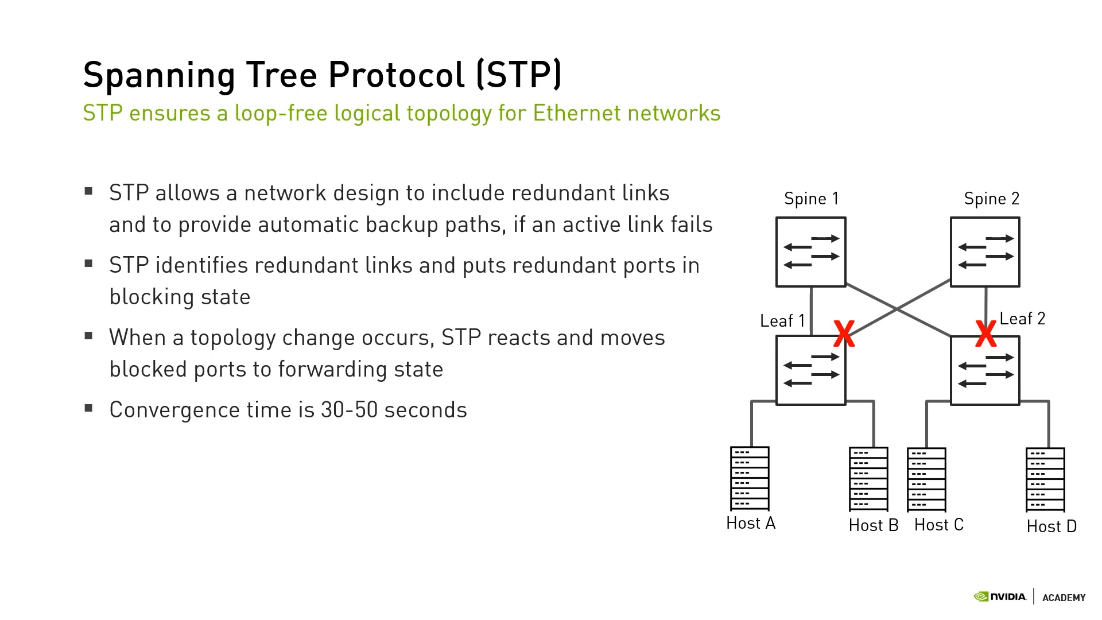
pyautogui.press('right')
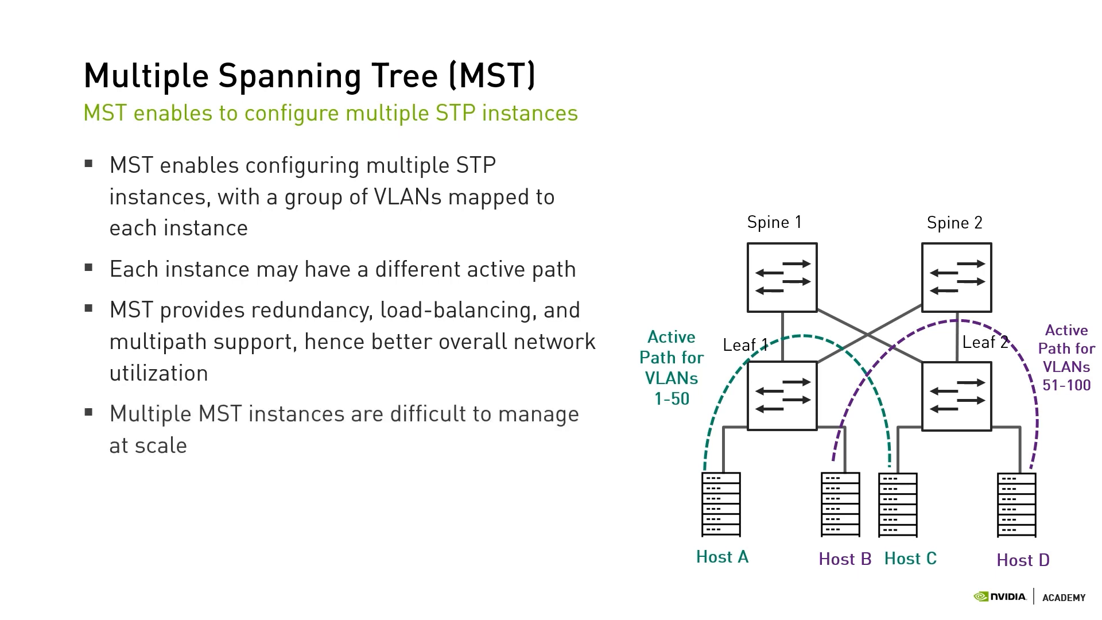
# - Advance into the Layer 3 Networks section, its routing slide, and the Redundancy and Multipath Support slide (ECMP, TTL)
pyautogui.press('Right')
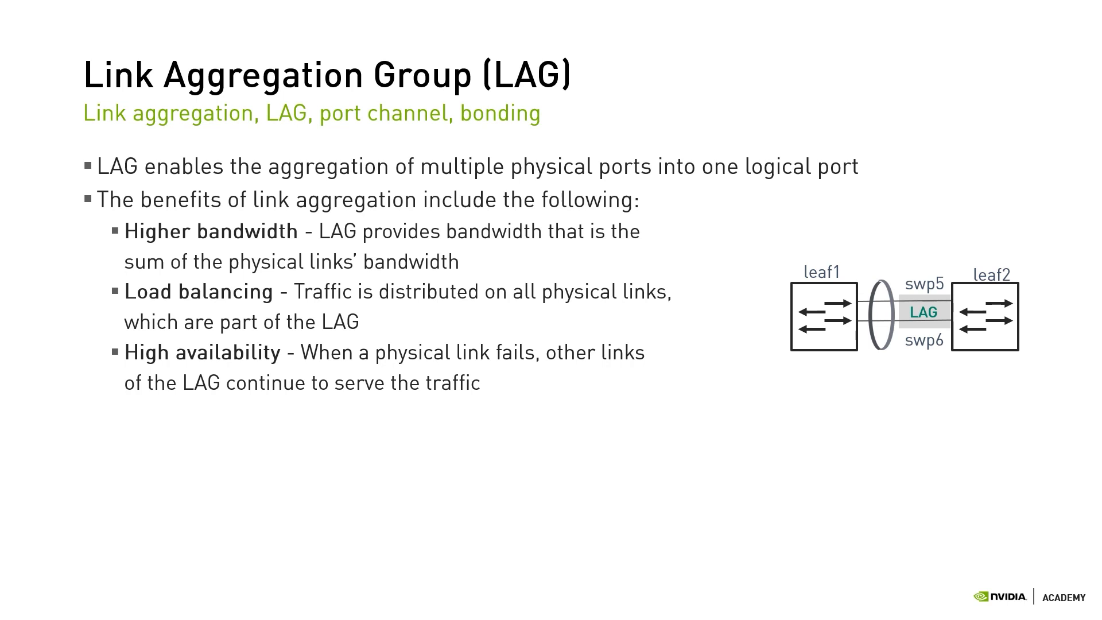
pyautogui.press('Right')
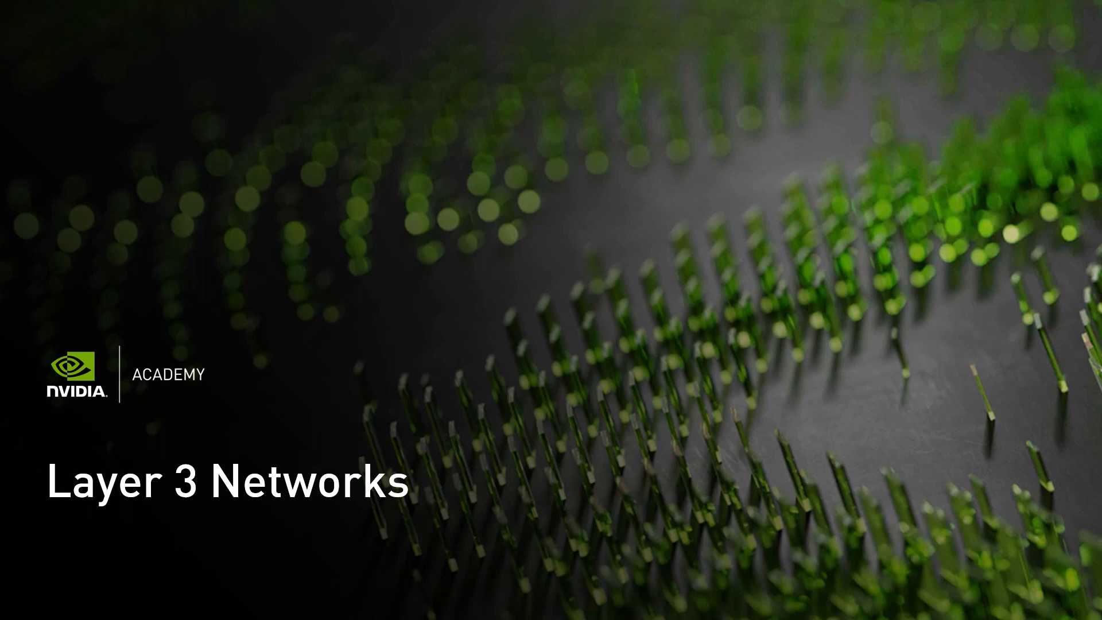
pyautogui.press('Right')
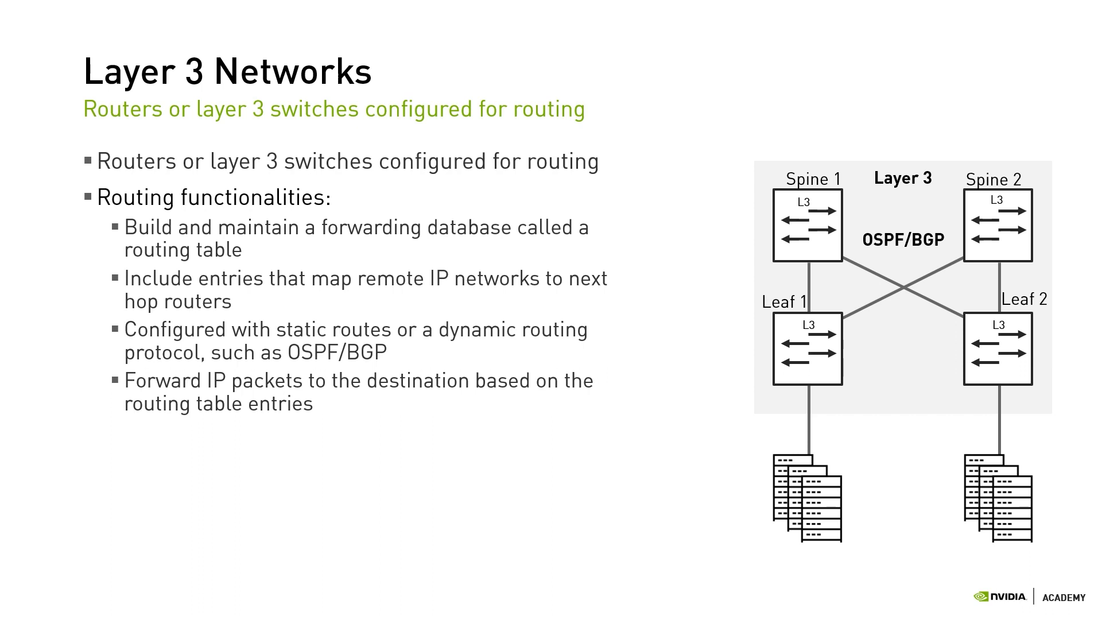
pyautogui.press('Right')
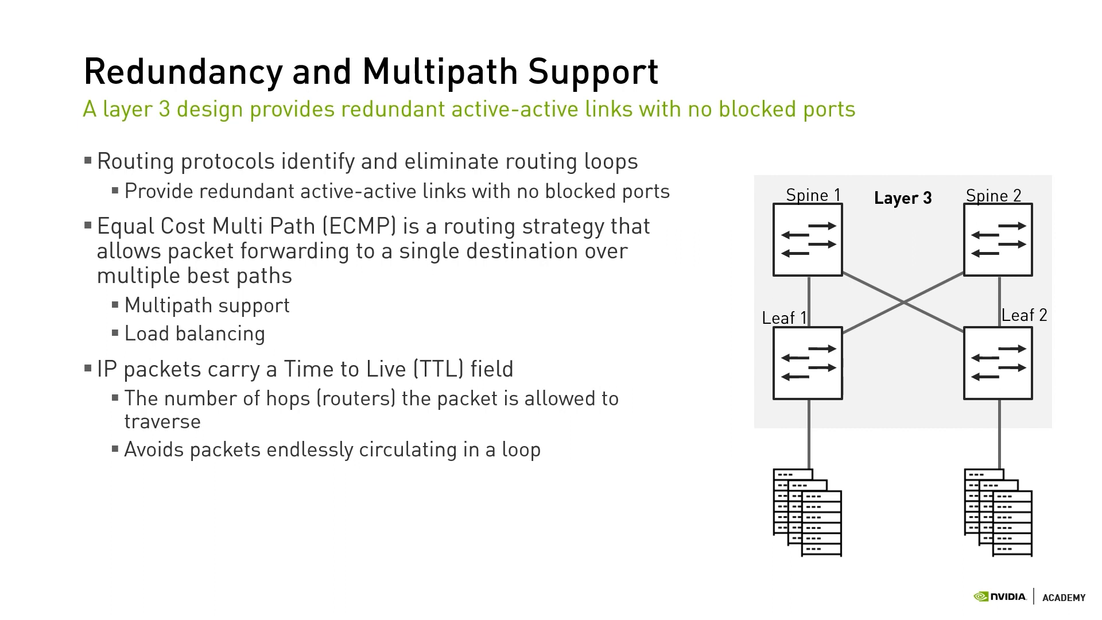
# - Advance to the Layer 2/3 Network Design slide with its spine-leaf layer 2 and layer 3 tiers
pyautogui.press('right')
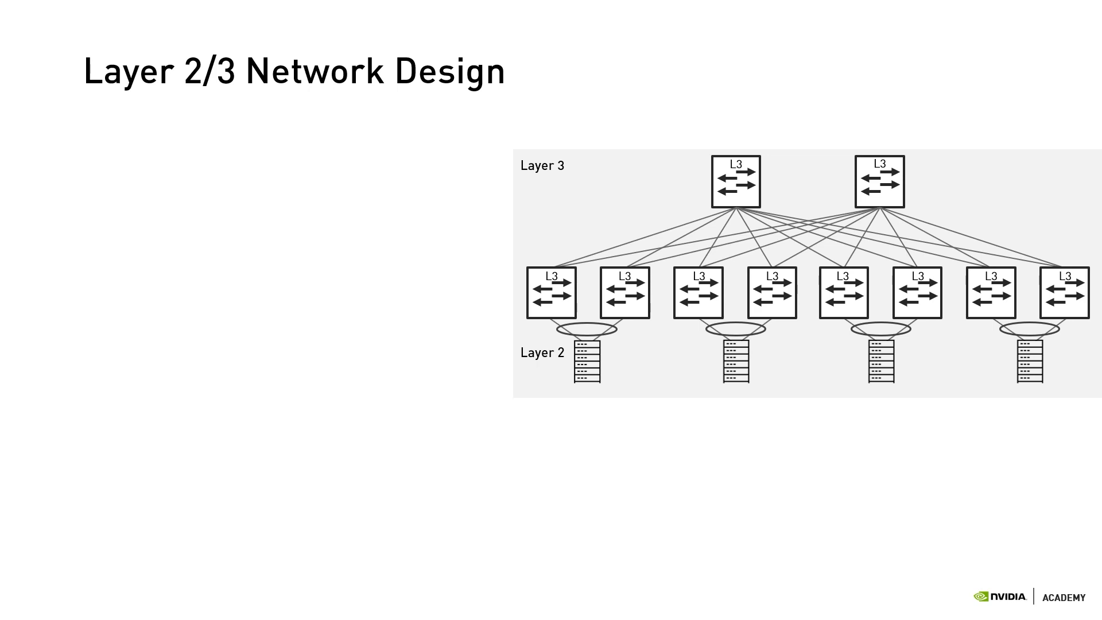
# - Note 'Layer2/3 network design:' and advance past Full Layer 3 Network Design to the closing Summary slide
pyautogui.write('Layer2/3 network design:')
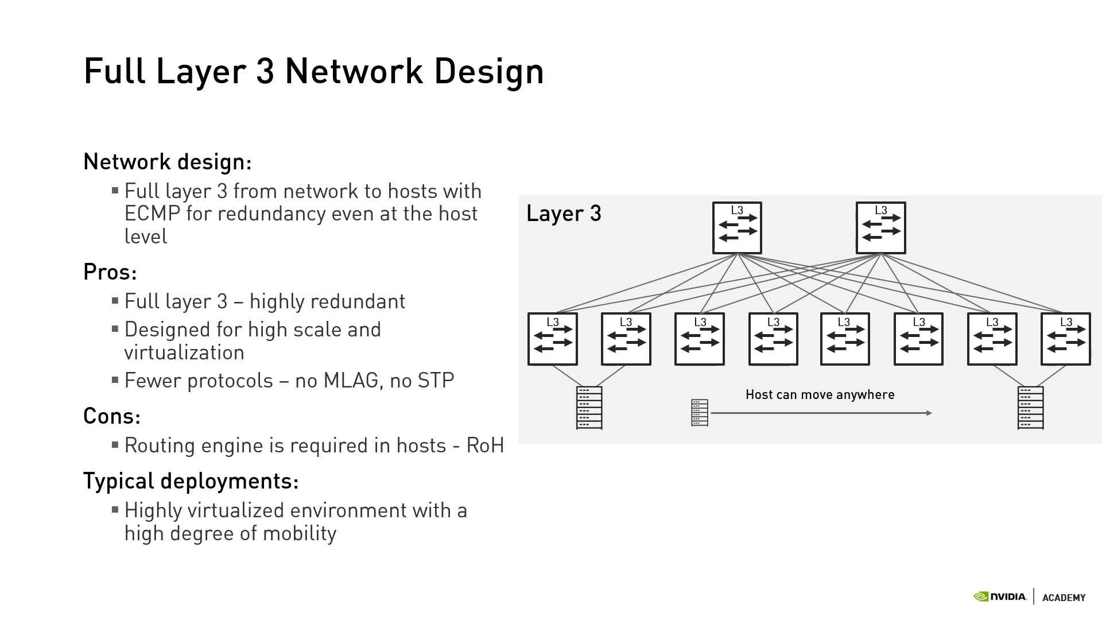
pyautogui.press('Right')
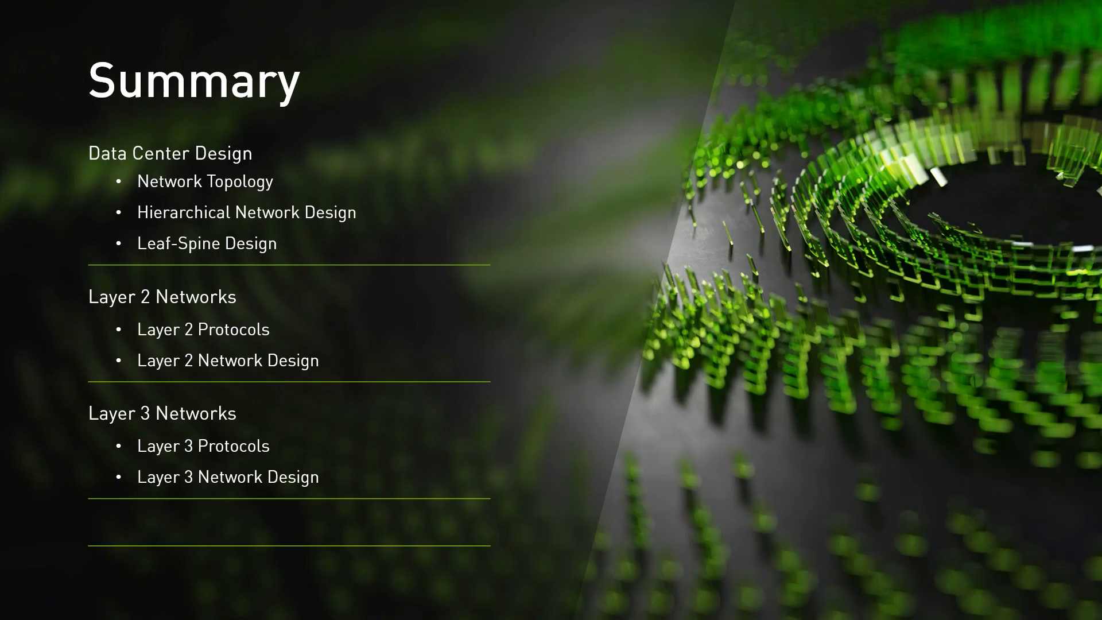